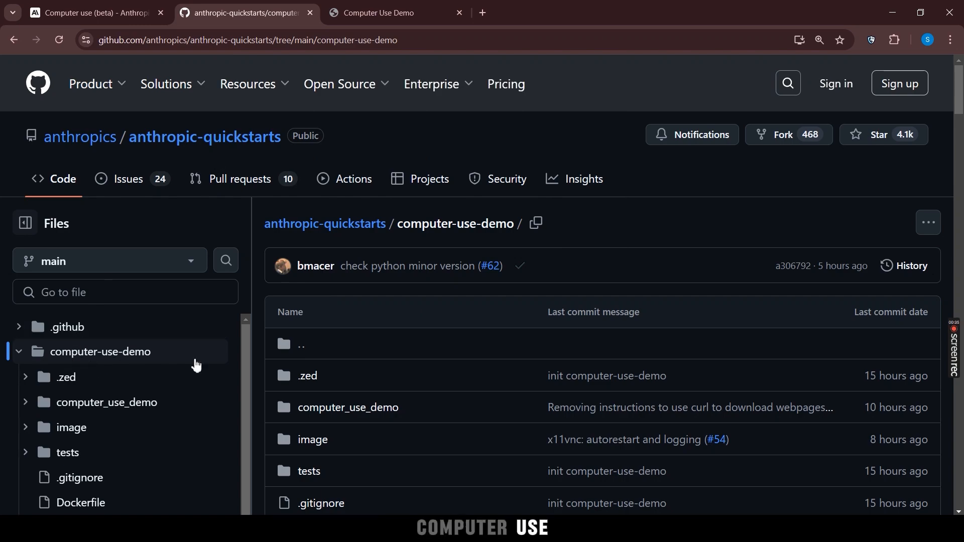
- Select the export ANTHROPIC_API_KEY line in the README's Anthropic API code block
{"action": "scroll", "scroll_direction": "down", "scroll_amount": 3}
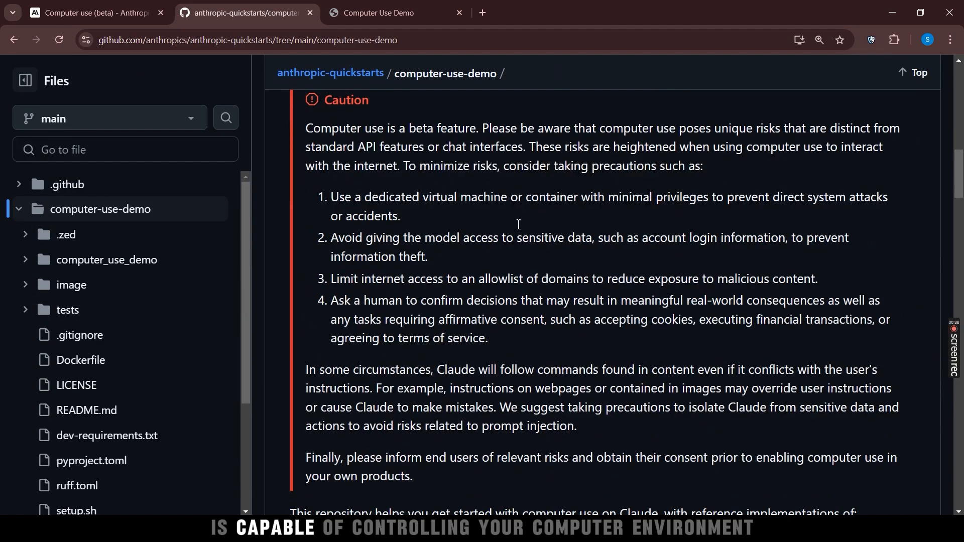
{"action": "scroll", "scroll_direction": "down", "scroll_amount": 3}
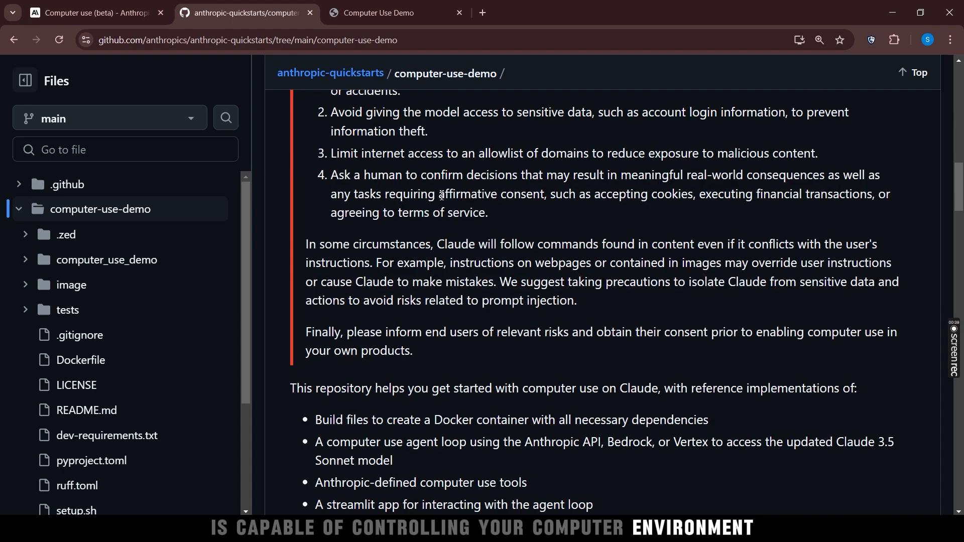
{"action": "scroll", "scroll_direction": "down", "scroll_amount": 3}
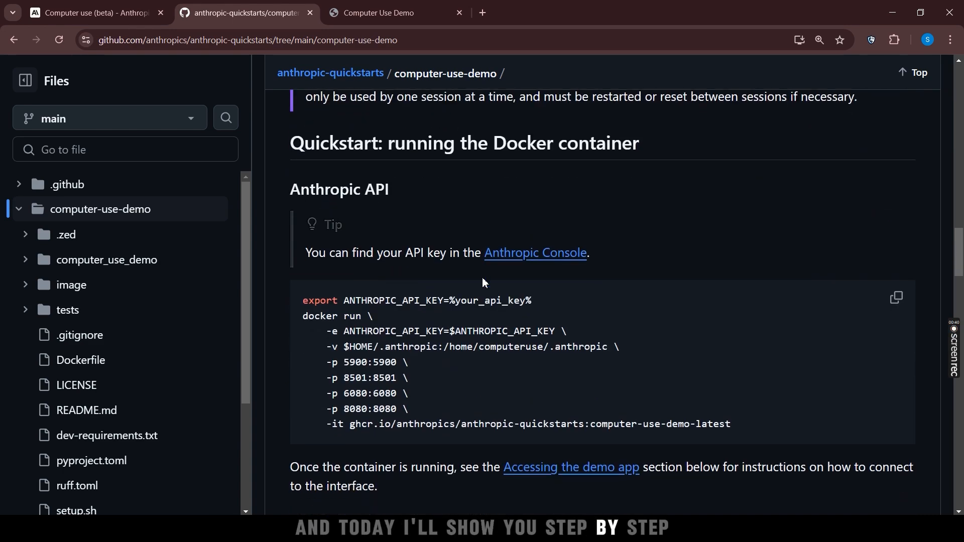
{"action": "mouse_move", "coordinate": [455, 142]}
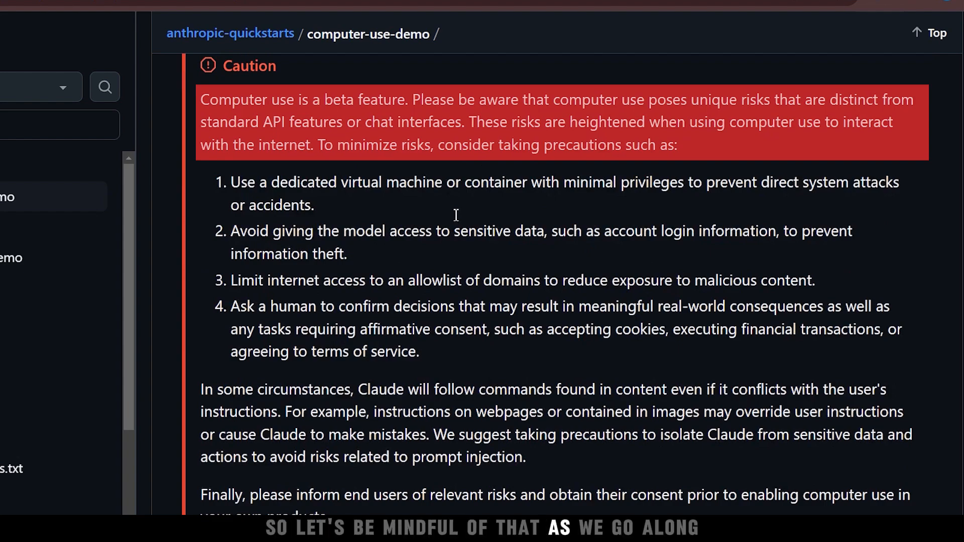
{"action": "scroll", "scroll_direction": "down", "scroll_amount": 3}
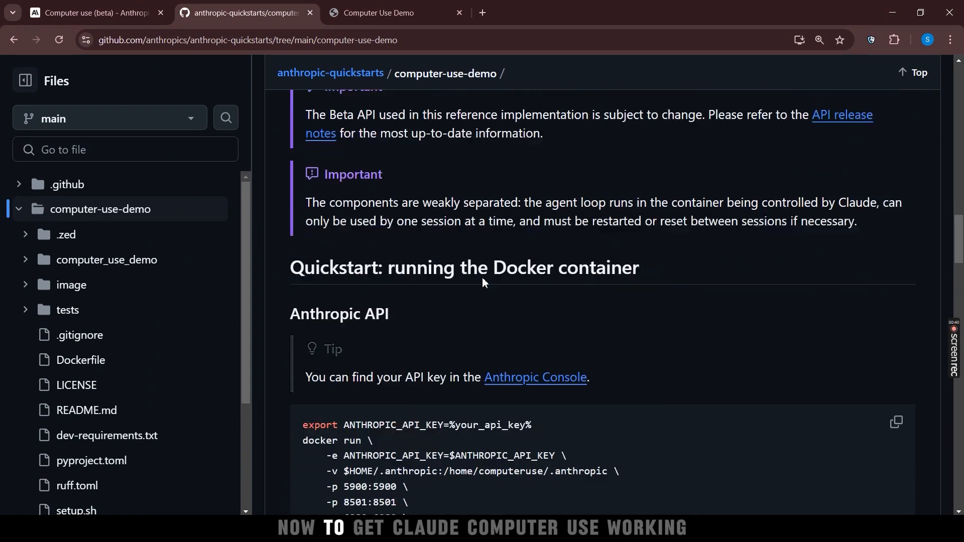
{"action": "scroll", "scroll_direction": "down", "scroll_amount": 3}
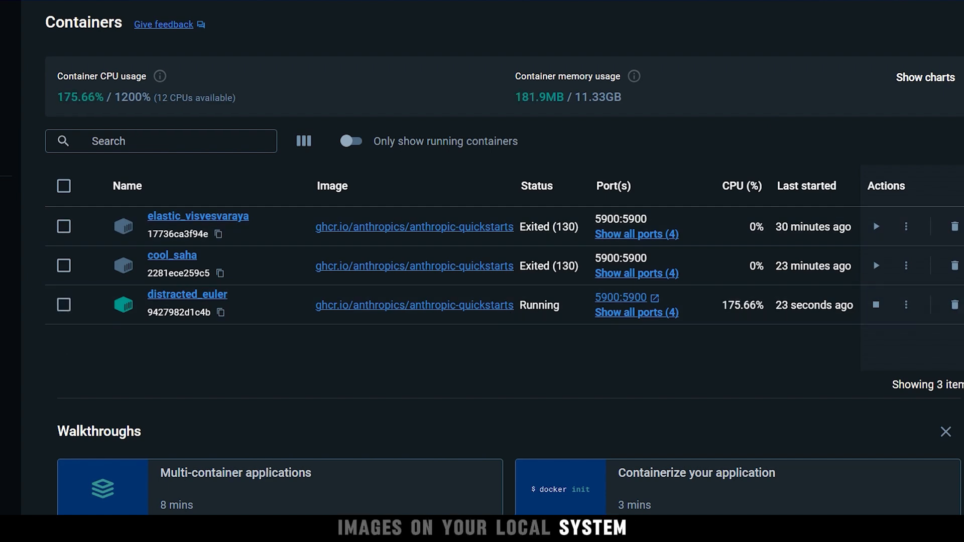
{"action": "left_click", "coordinate": [47, 72]}
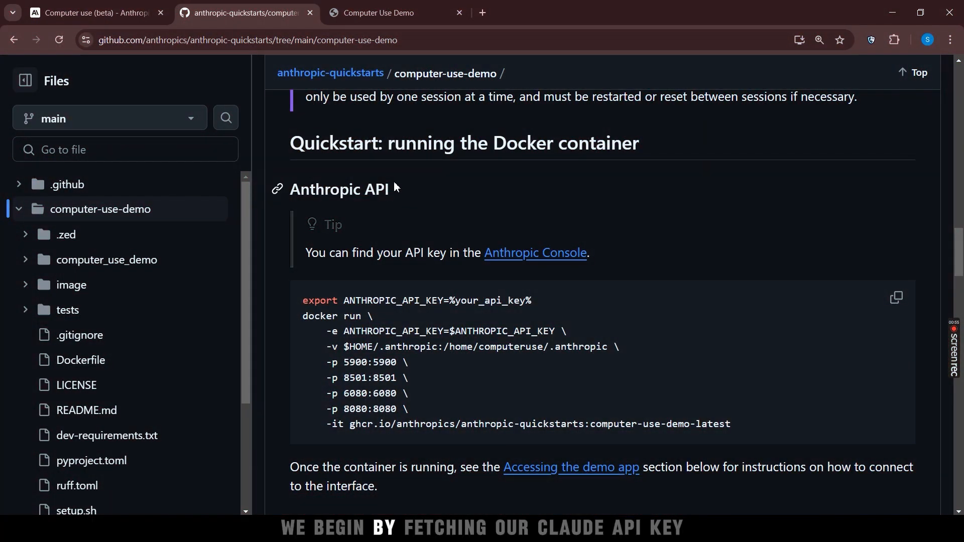
{"action": "scroll", "scroll_direction": "down", "scroll_amount": 3}
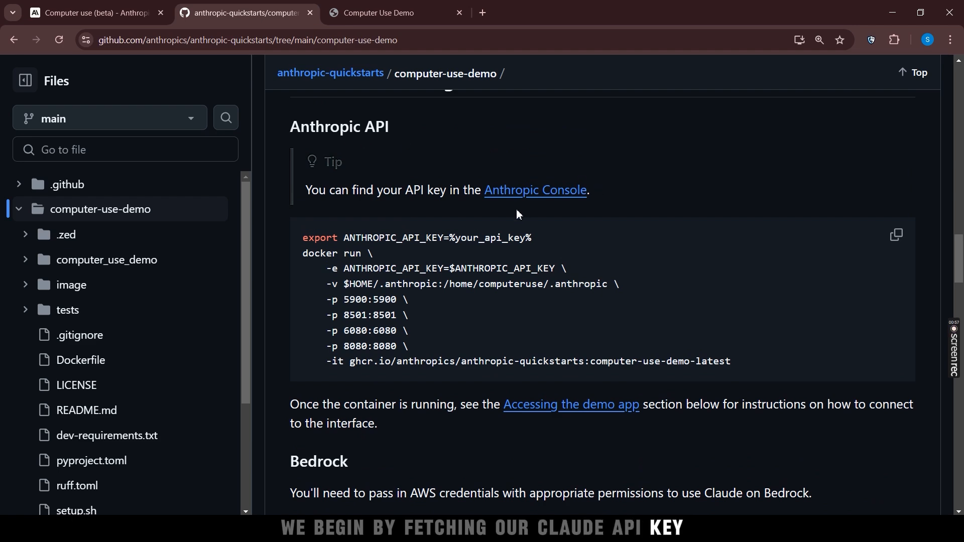
{"action": "mouse_move", "coordinate": [405, 229]}
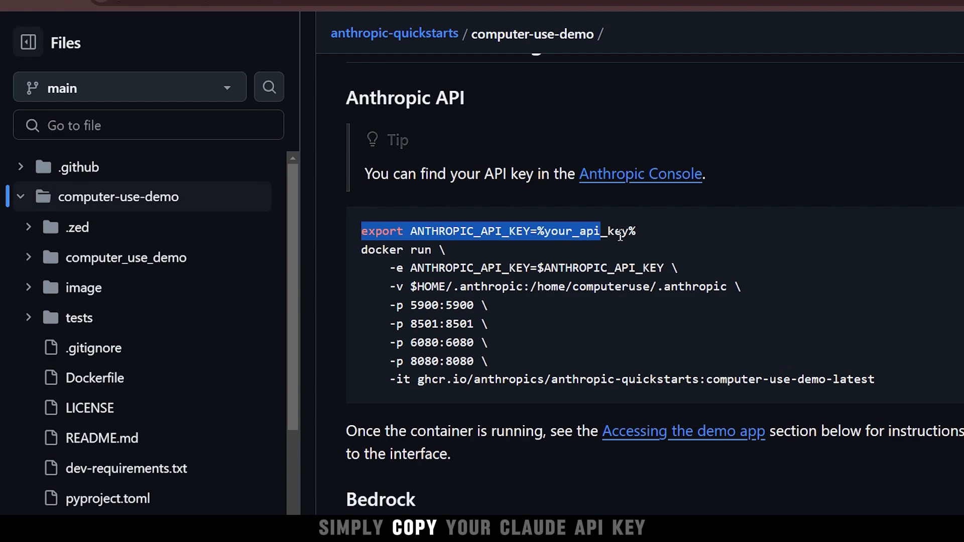
{"action": "left_click_drag", "start_coordinate": [620, 231], "coordinate": [869, 379]}
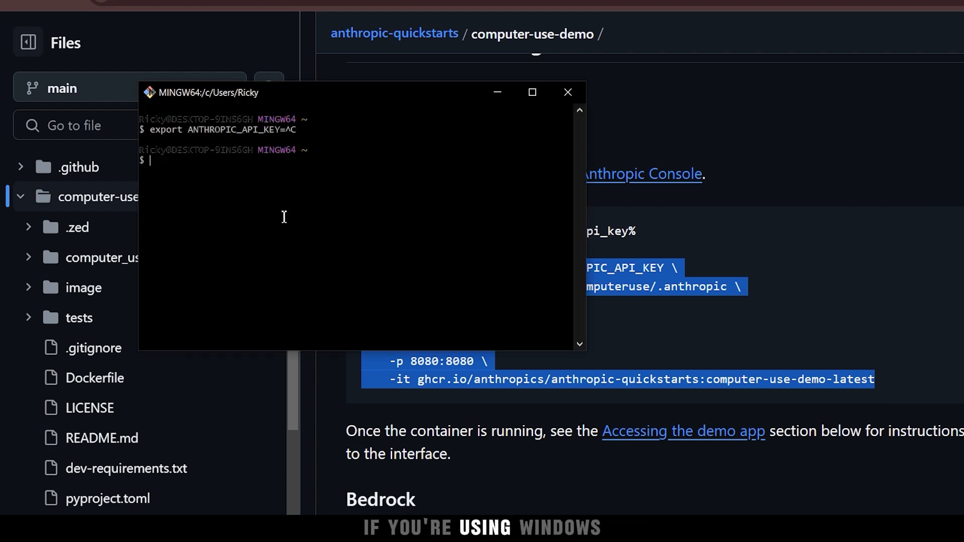
- Start the Docker command in Git Bash by entering winpty
{"action": "type", "text": "winpty"}
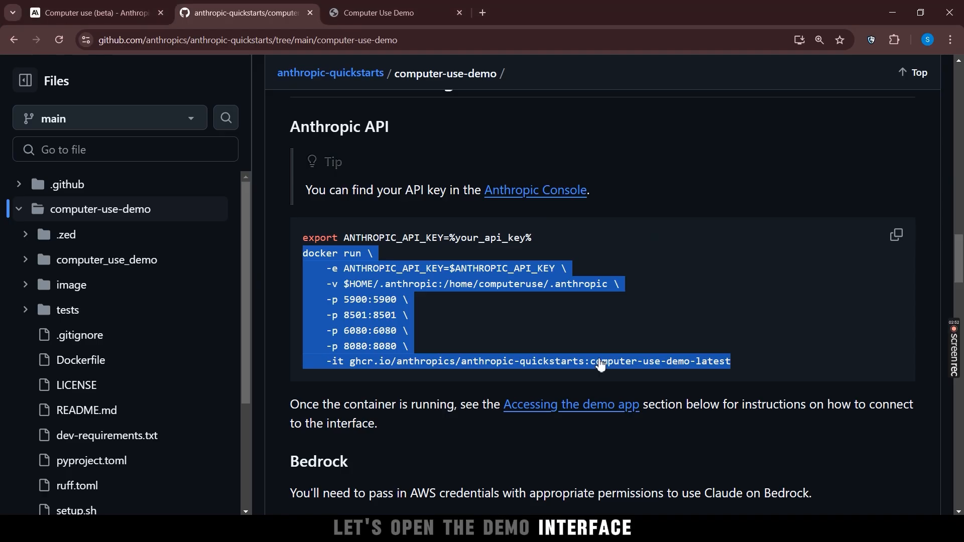
{"action": "type", "text": "http://localhost:8080"}
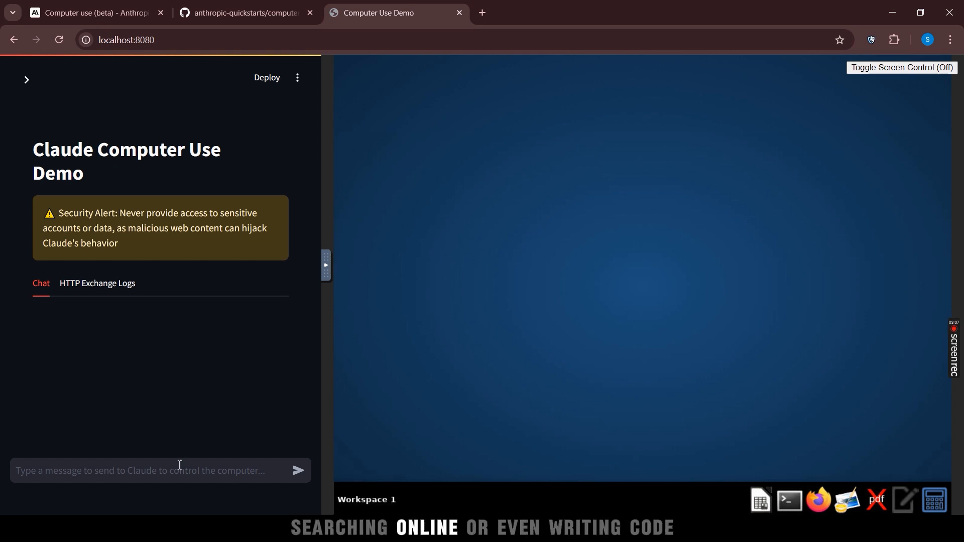
- Ask Claude 'What is the latest video on AI Demos Videos youtube channel'
{"action": "type", "text": "What"}
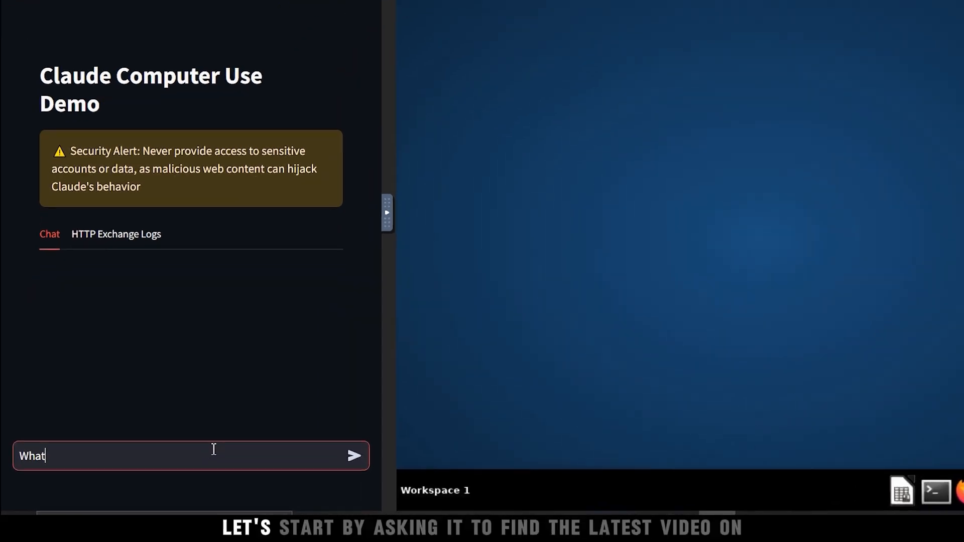
{"action": "type", "text": "is the latest video on AI Dem"}
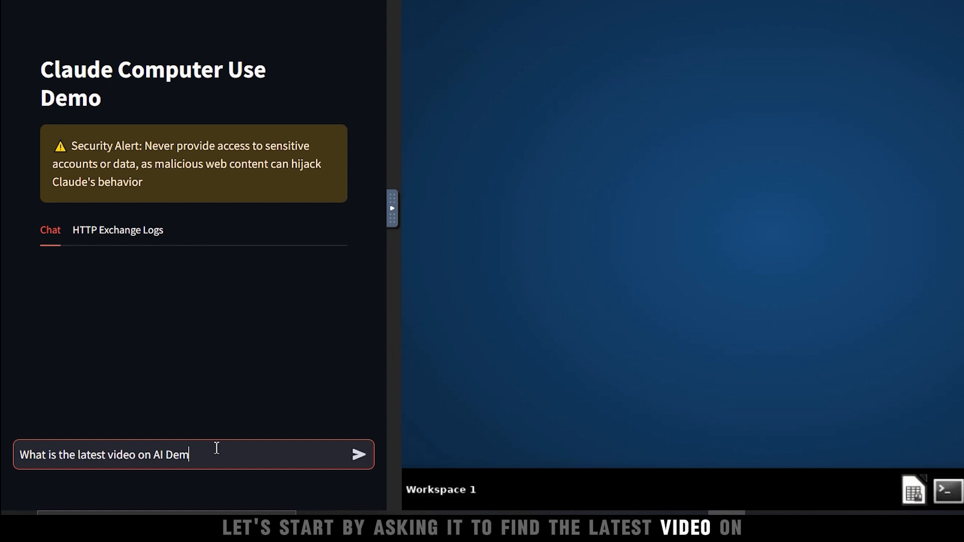
{"action": "type", "text": "os Videos youtube channel"}
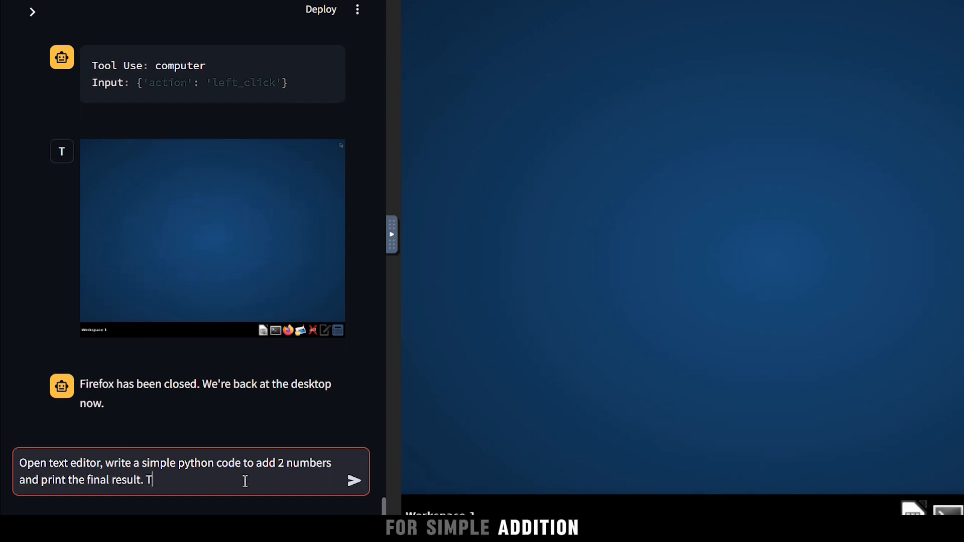
- Save the new Python addition script from the text editor with Ctrl+S
{"action": "left_click", "coordinate": [354, 479]}
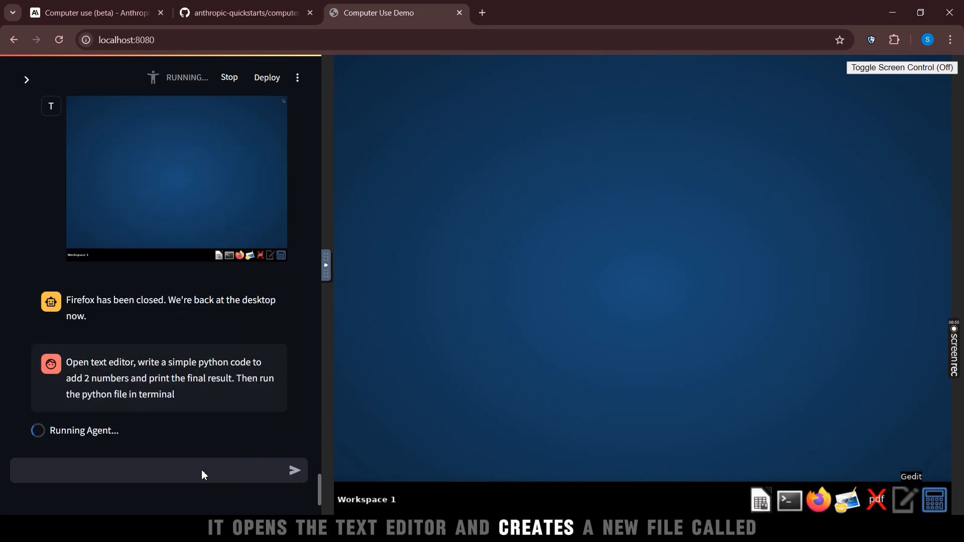
{"action": "key", "text": "ctrl+s"}
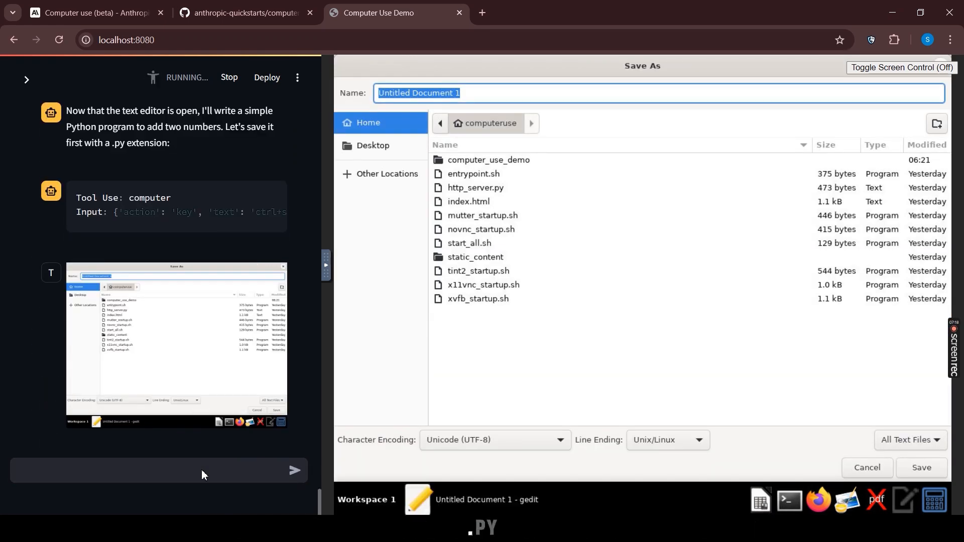
{"action": "key", "text": "Return"}
{"action": "type", "text": "fetch the the top 5 products based on votes from producthunt.com and save it in spreadsheet as"}
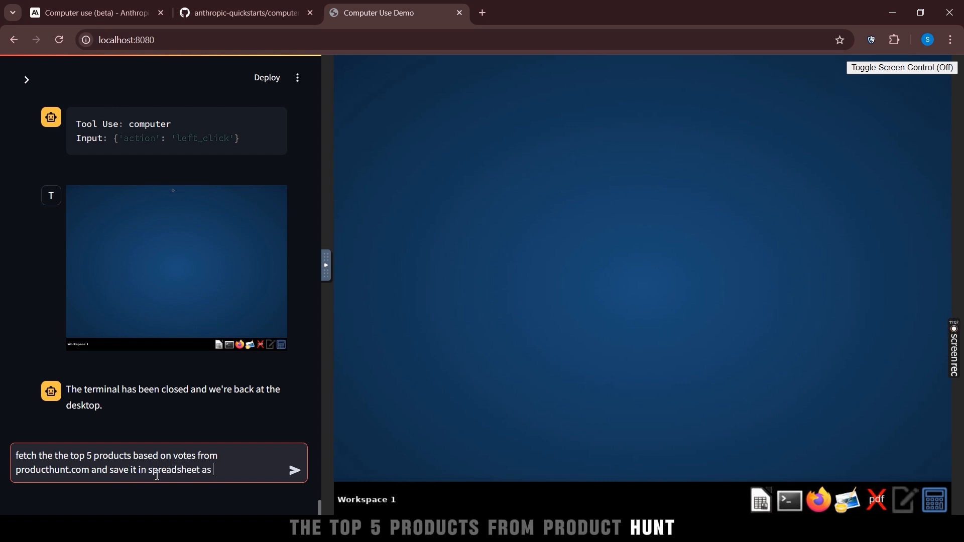
- Request the top 5 Product Hunt products by votes in a spreadsheet; Calc fills Product, Votes, 348
{"action": "type", "text": "column product"}
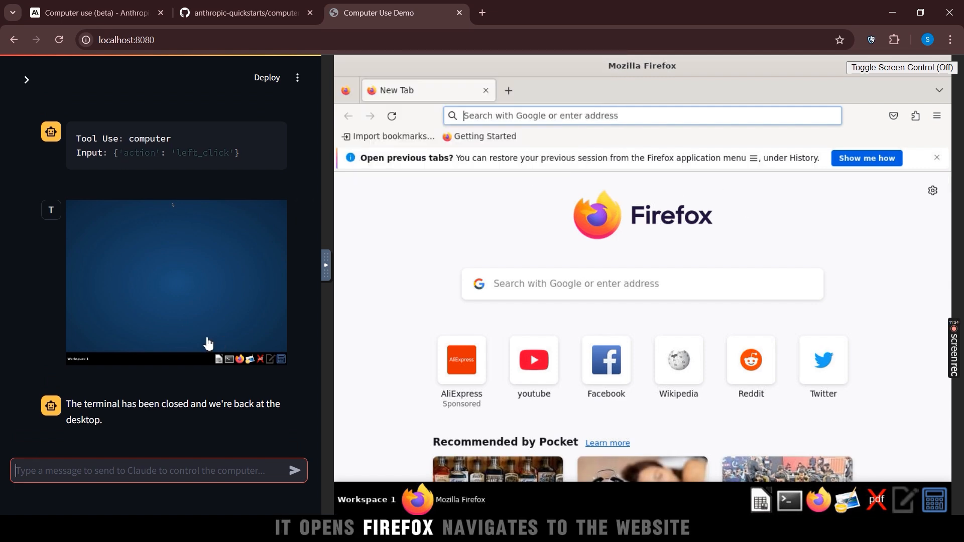
{"action": "type", "text": "fetch the the top 5 products based on votes from producthunt.com and save it in spreadsheet as column product, votes"}
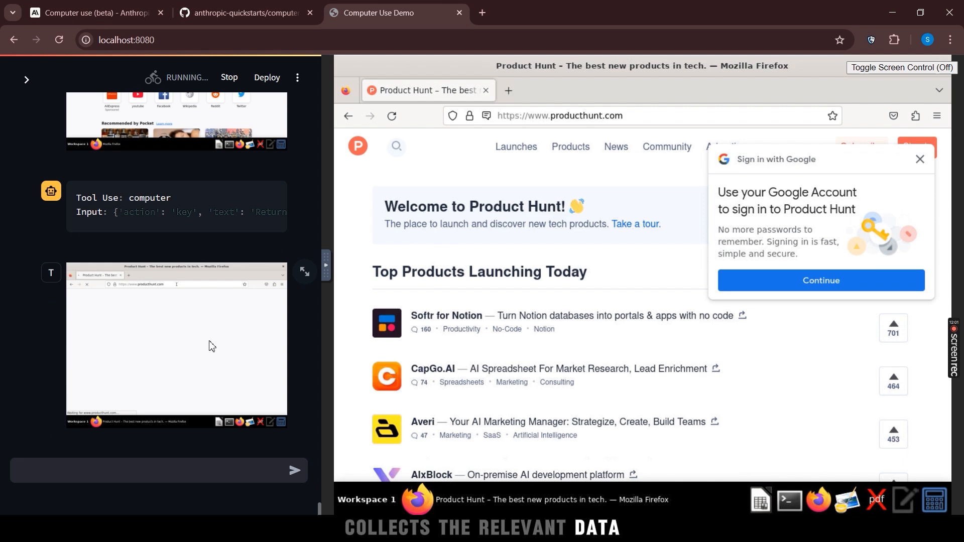
{"action": "type", "text": "Votes"}
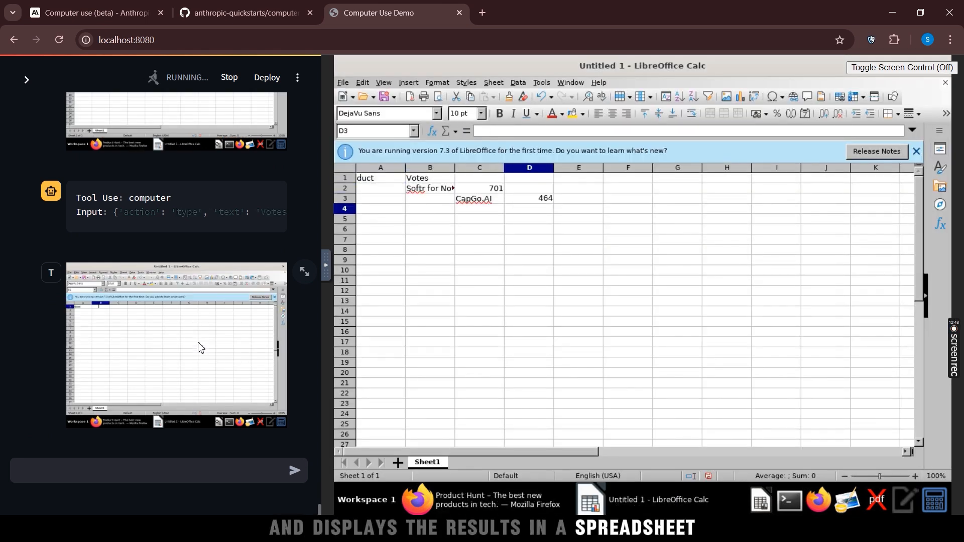
{"action": "type", "text": "348"}
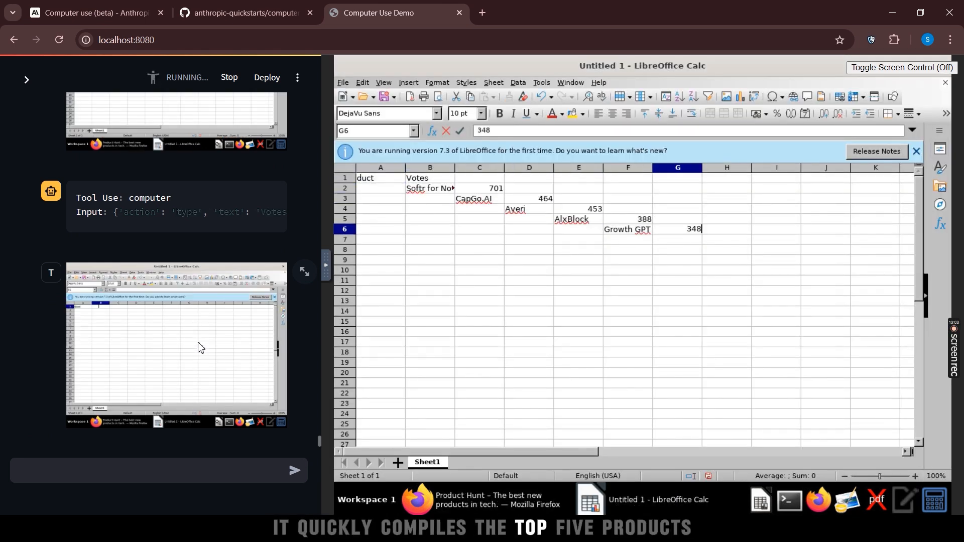